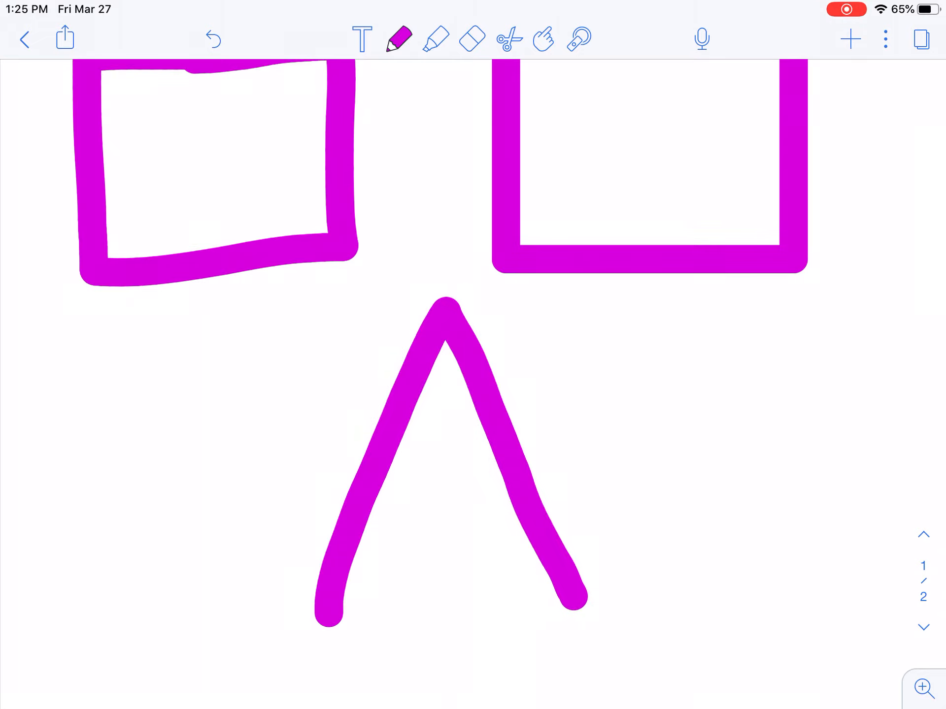
- Sketch a shape-snapped triangle below the two squares and select it for corner editing
{"action": "left_click_drag", "start_coordinate": [338, 602], "coordinate": [567, 597]}
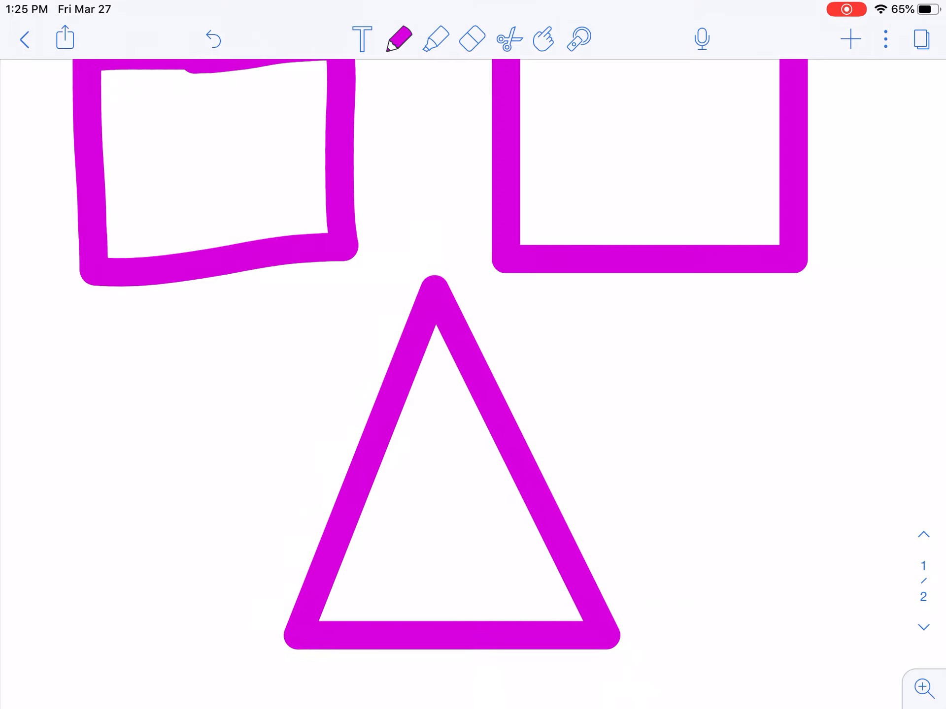
{"action": "left_click", "coordinate": [436, 464]}
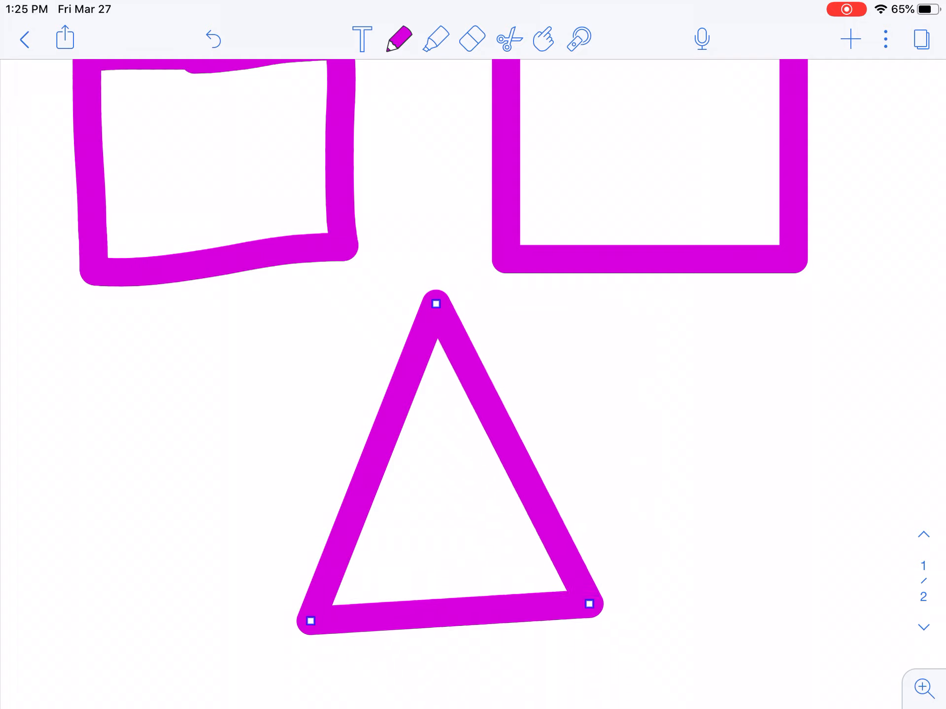
- Pull the triangle's right corner outward, then bring it back so the base sits level and upright
{"action": "left_click_drag", "start_coordinate": [586, 603], "coordinate": [680, 448]}
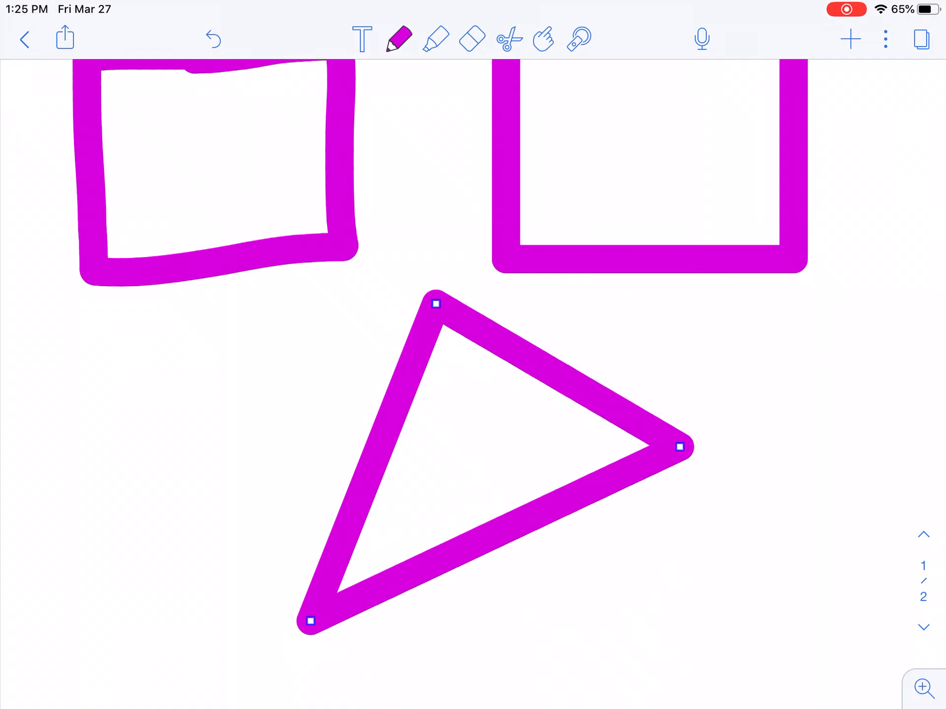
{"action": "left_click_drag", "start_coordinate": [680, 449], "coordinate": [732, 434]}
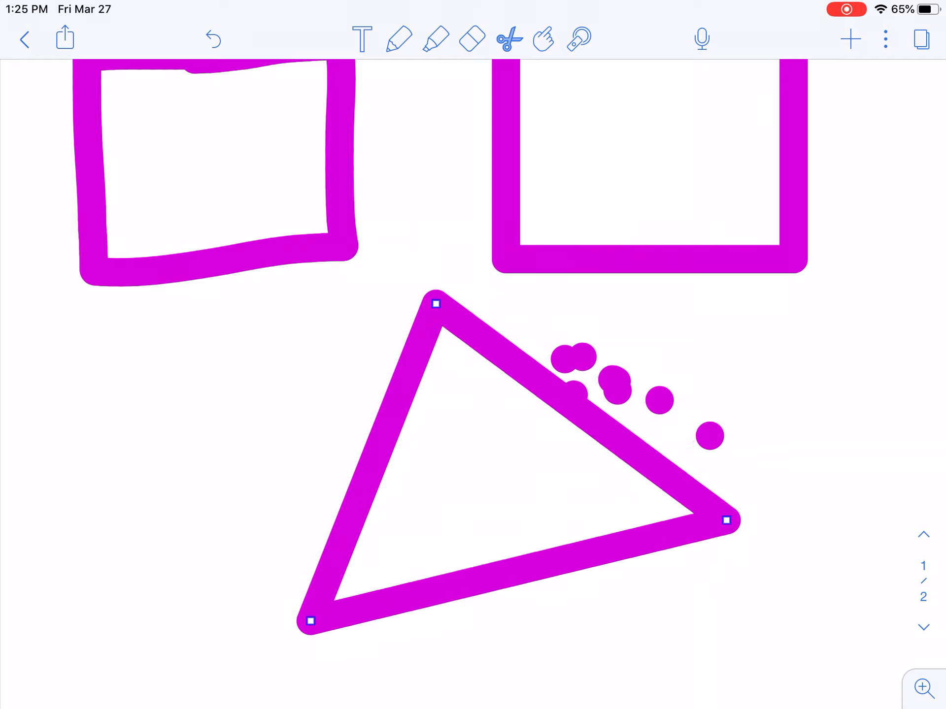
{"action": "left_click_drag", "start_coordinate": [727, 520], "coordinate": [603, 621]}
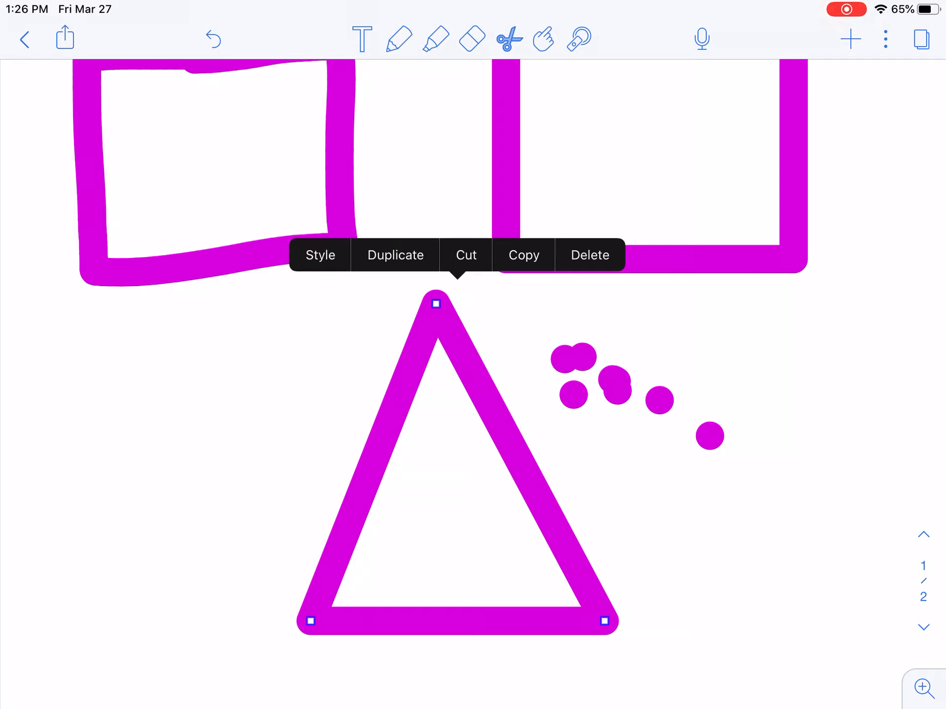
- Style the triangle with a thin stroke, a red outline (via green) and an orange fill
{"action": "left_click", "coordinate": [319, 255]}
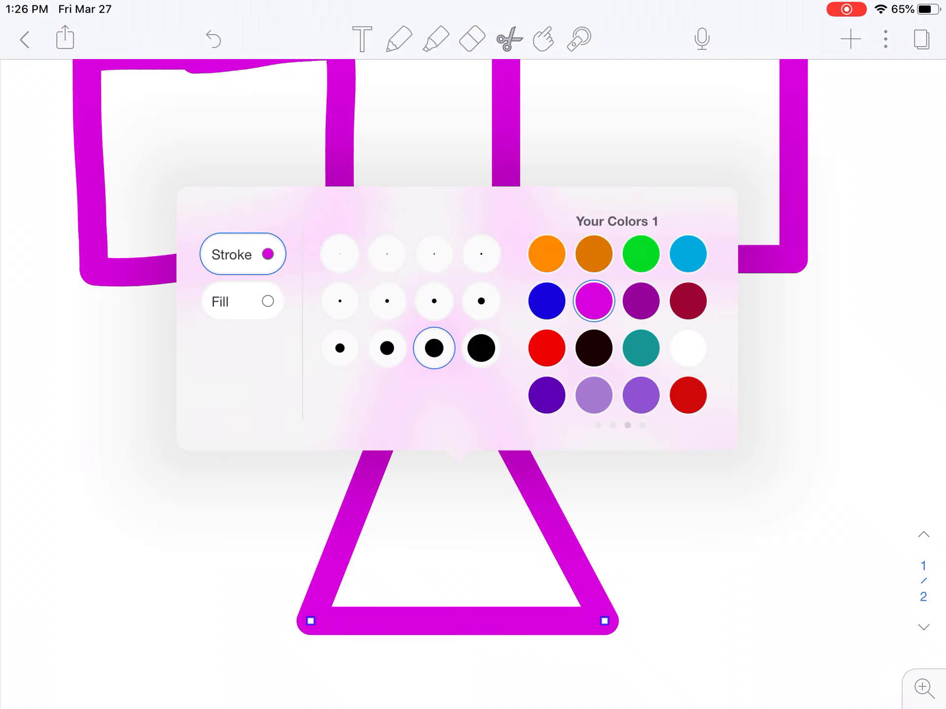
{"action": "left_click", "coordinate": [433, 301]}
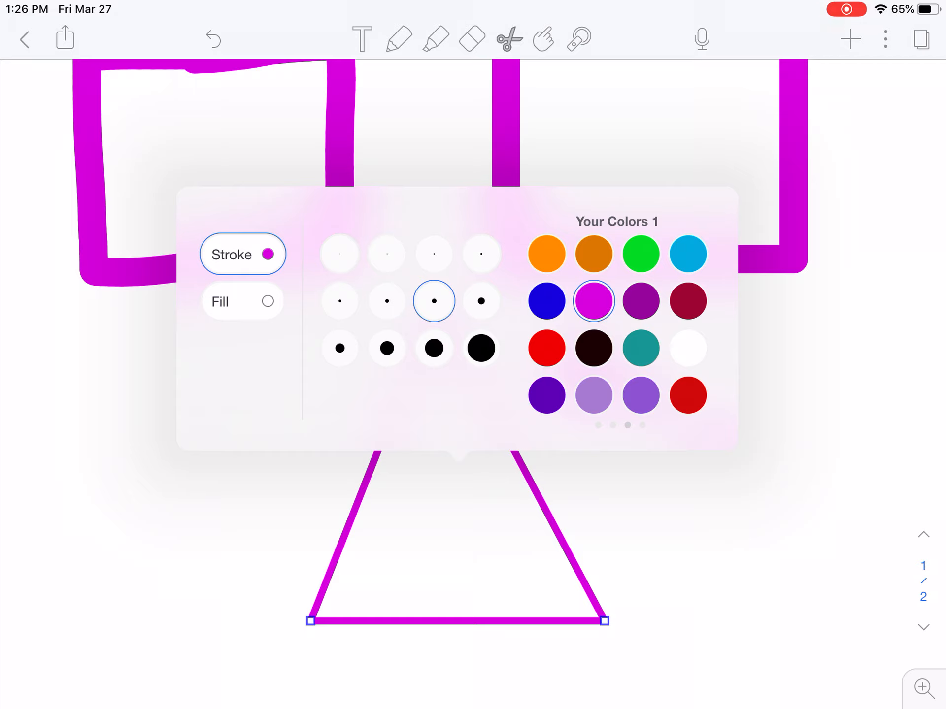
{"action": "left_click", "coordinate": [640, 253]}
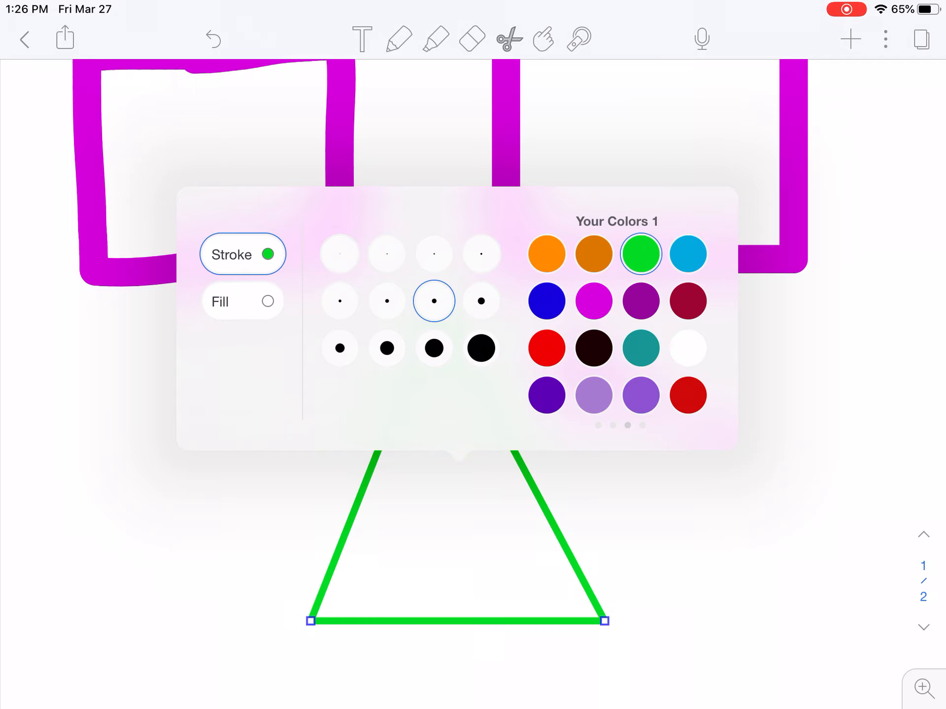
{"action": "left_click", "coordinate": [687, 396]}
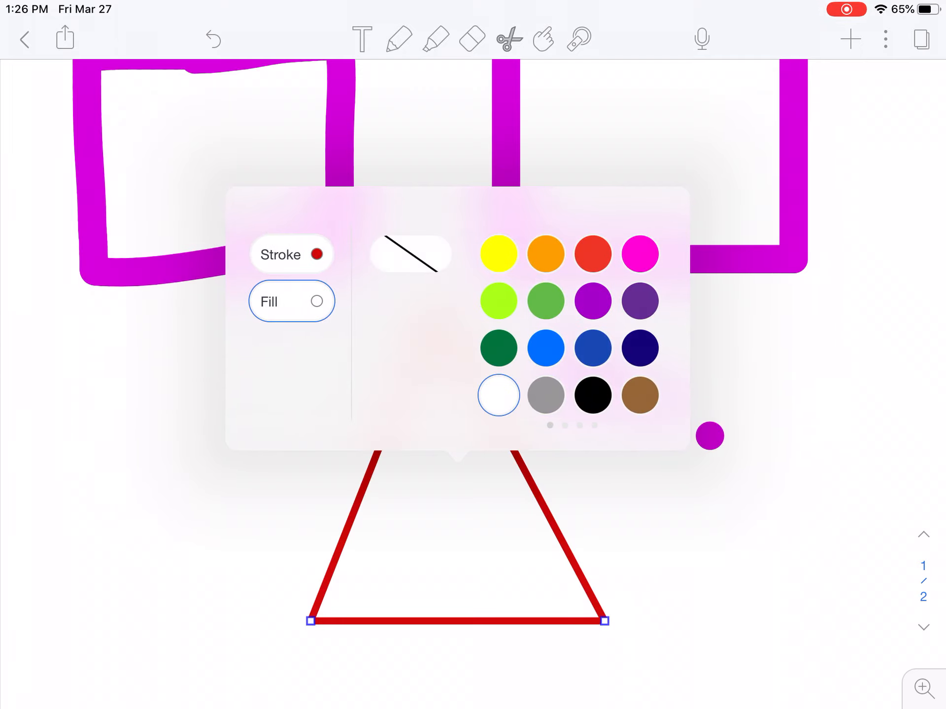
{"action": "left_click", "coordinate": [544, 253]}
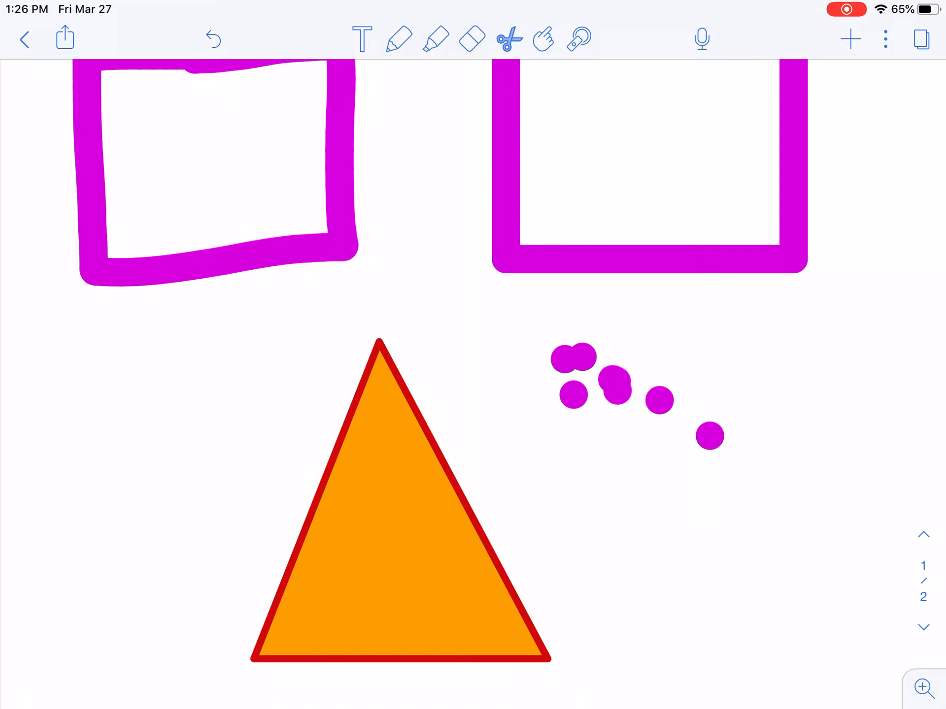
- Switch to the hand tool and bring up the insert options over the blank second page
{"action": "left_click", "coordinate": [541, 39]}
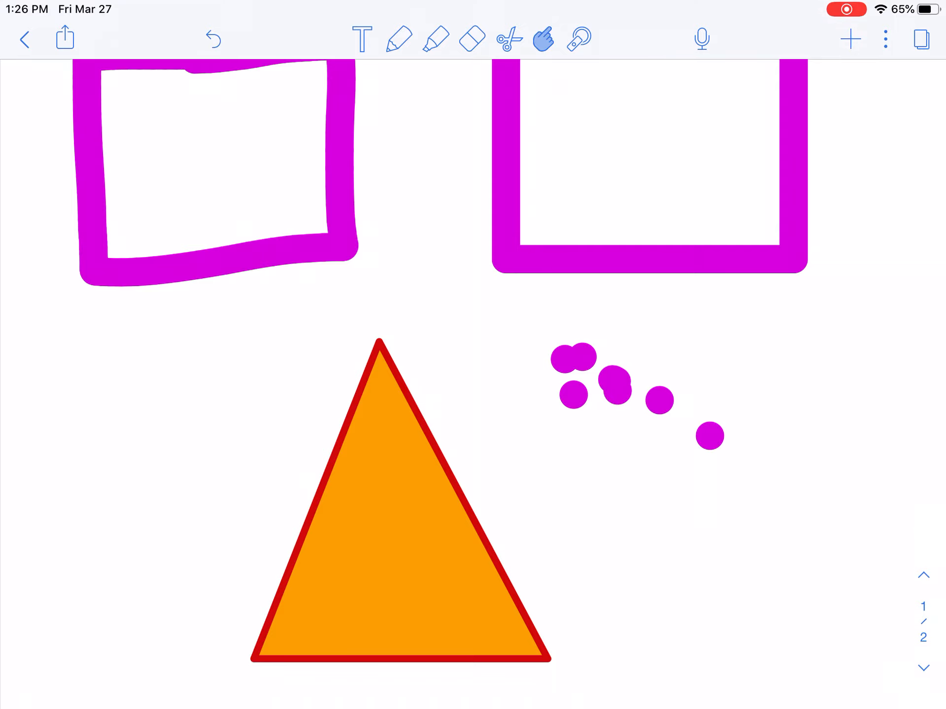
{"action": "left_click", "coordinate": [850, 38]}
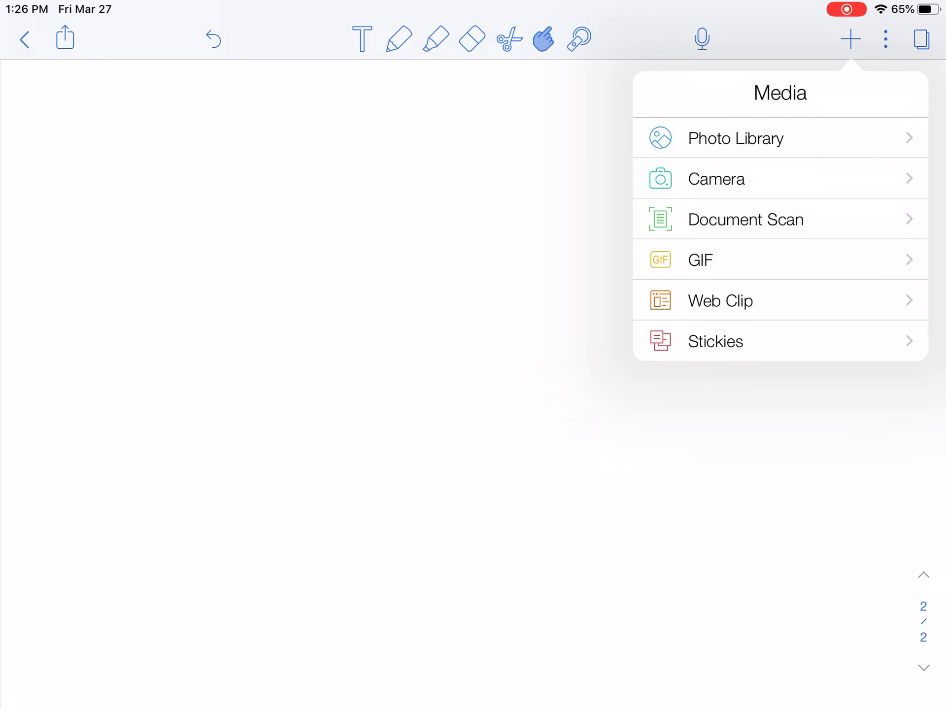
- Browse the Photo Library's Recently Added and place the triangle angle diagram photo on page 2
{"action": "left_click", "coordinate": [735, 138]}
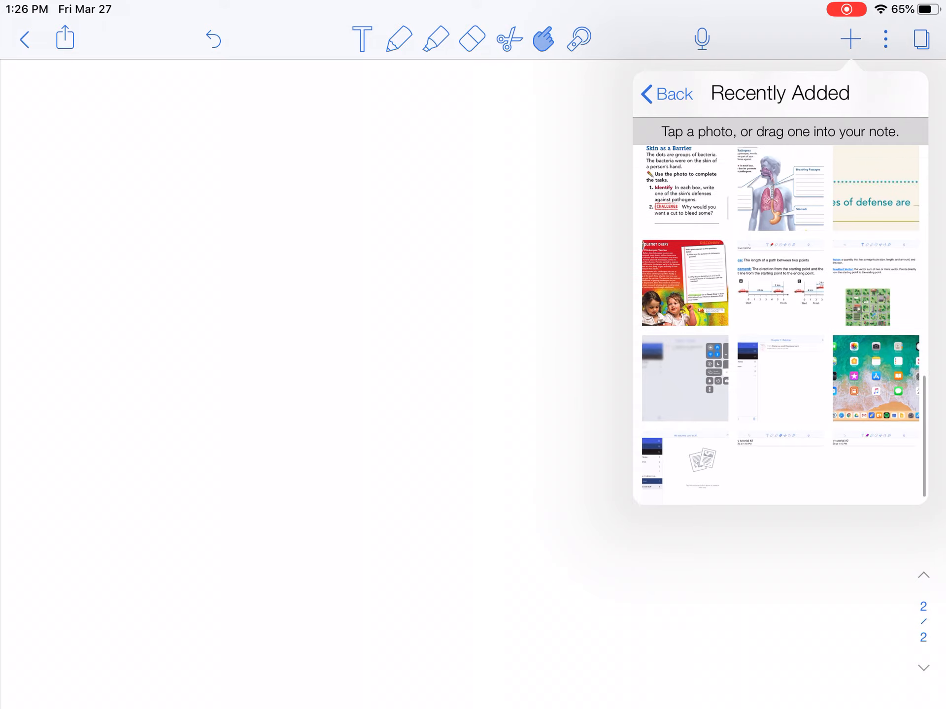
{"action": "scroll", "scroll_direction": "down", "scroll_amount": 3}
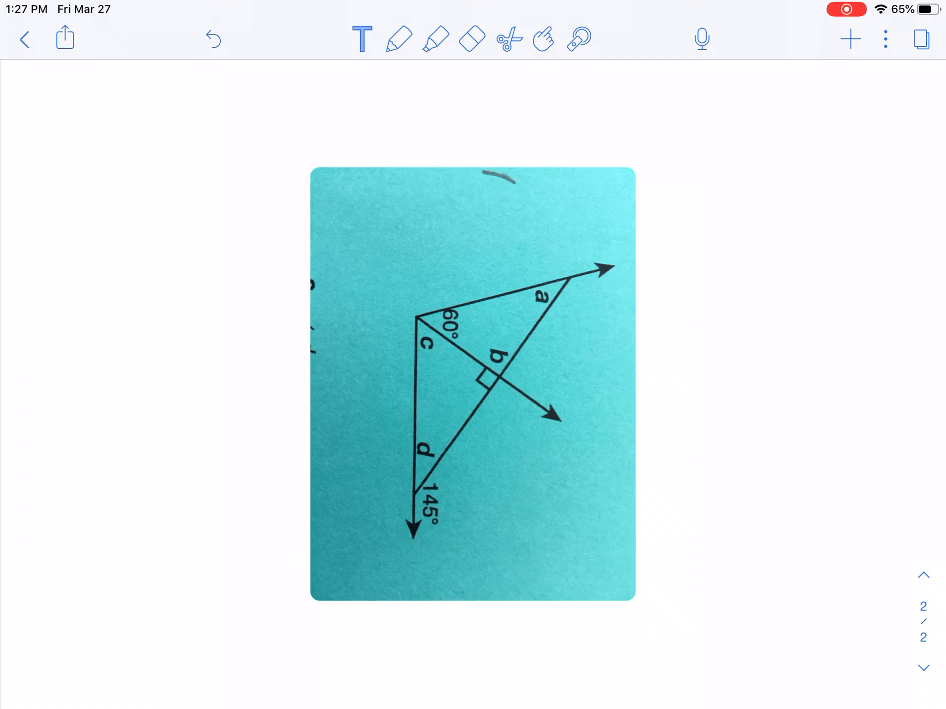
- Rotate the diagram photo upright and select it to enlarge it across the page width
{"action": "scroll", "scroll_direction": "down", "scroll_amount": 3}
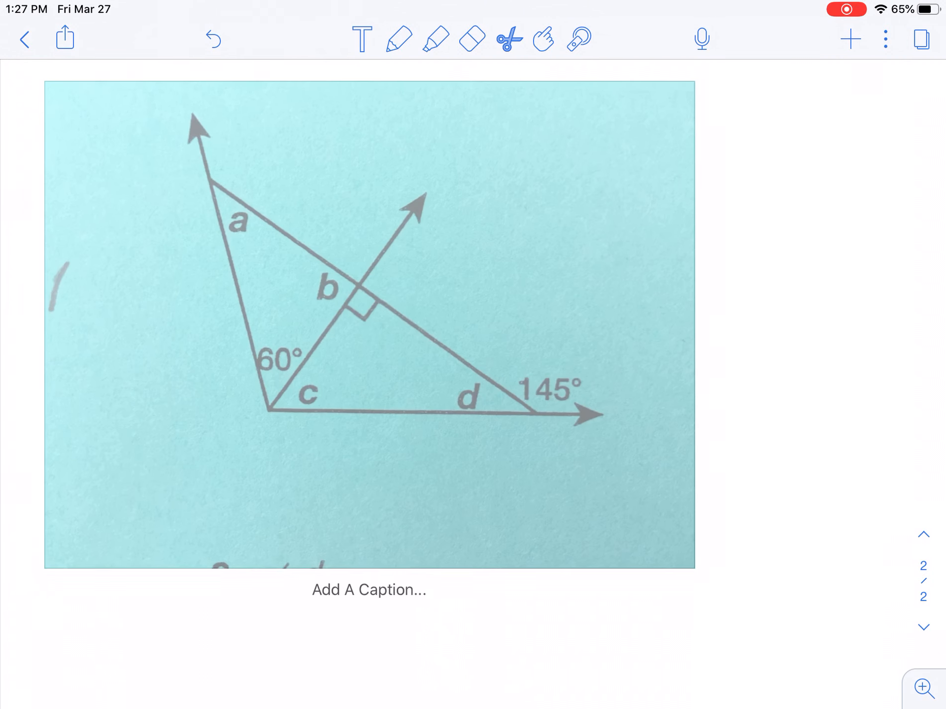
{"action": "left_click", "coordinate": [367, 326]}
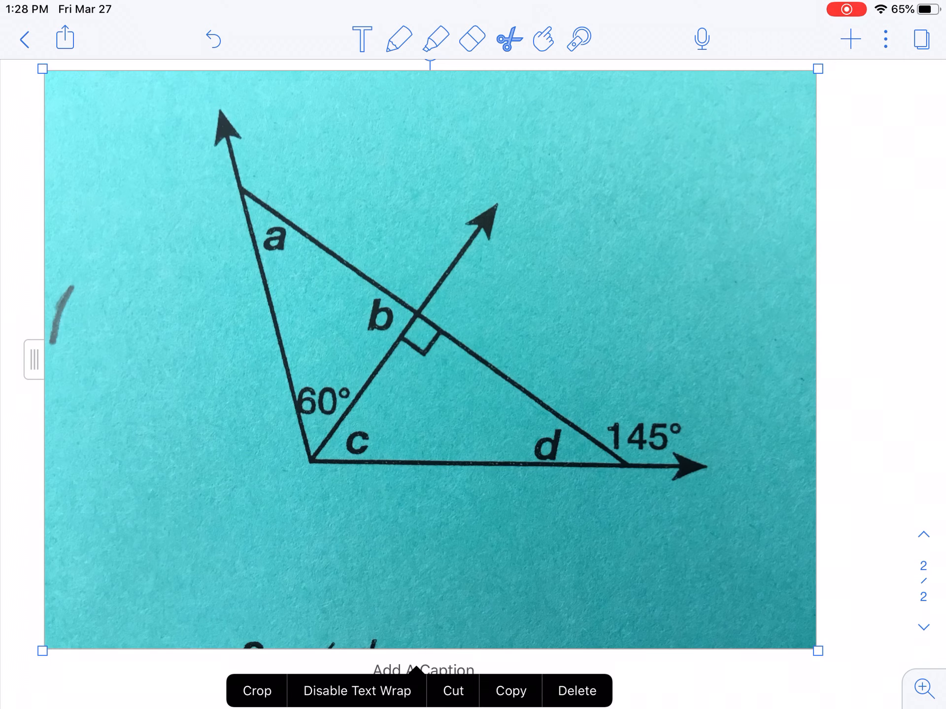
- Return to the magenta pen and place the first mark on the photo below angle d
{"action": "left_click", "coordinate": [394, 40]}
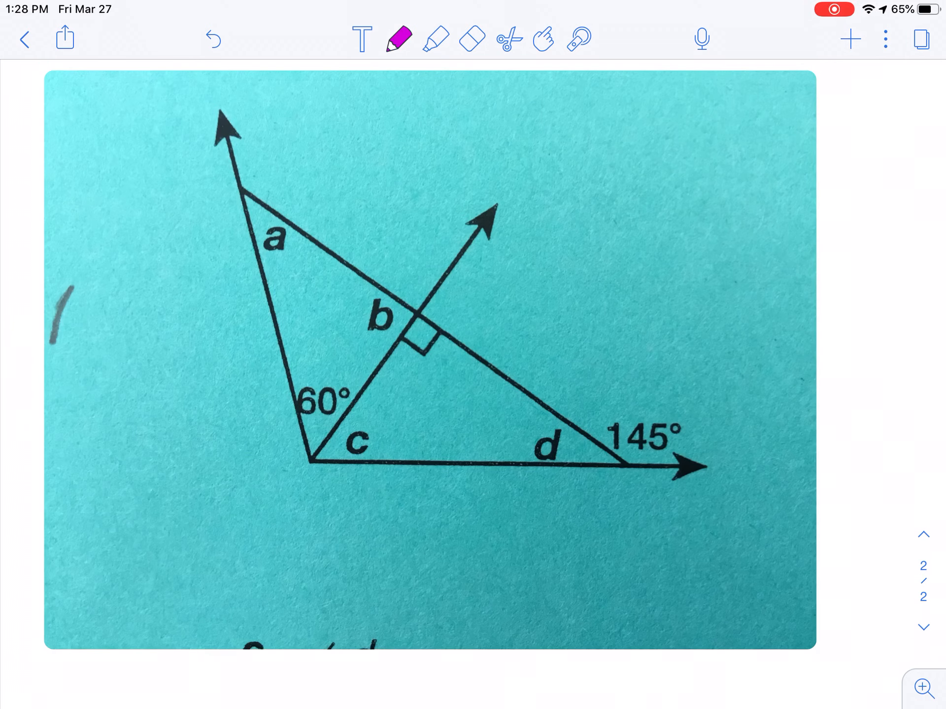
{"action": "left_click", "coordinate": [528, 547]}
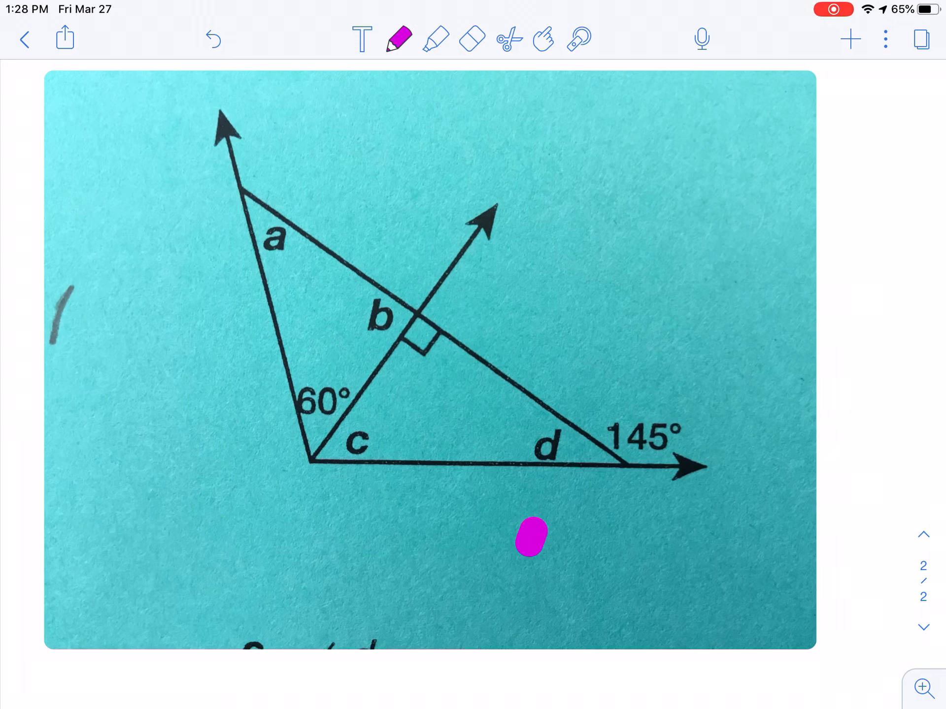